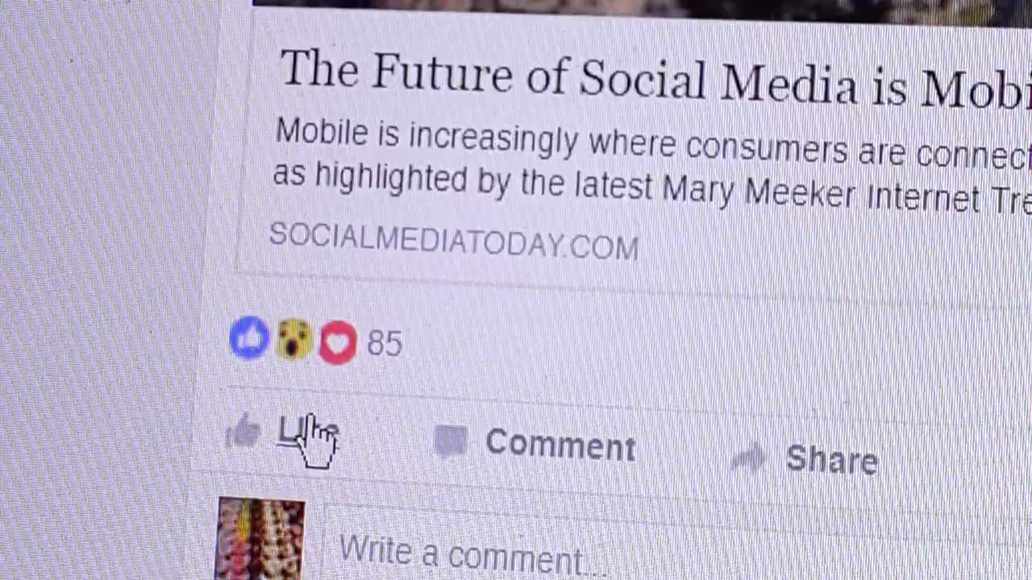
- Vote Agree and Happy on the episode post in the feed
{"action": "scroll", "scroll_direction": "down", "scroll_amount": 3}
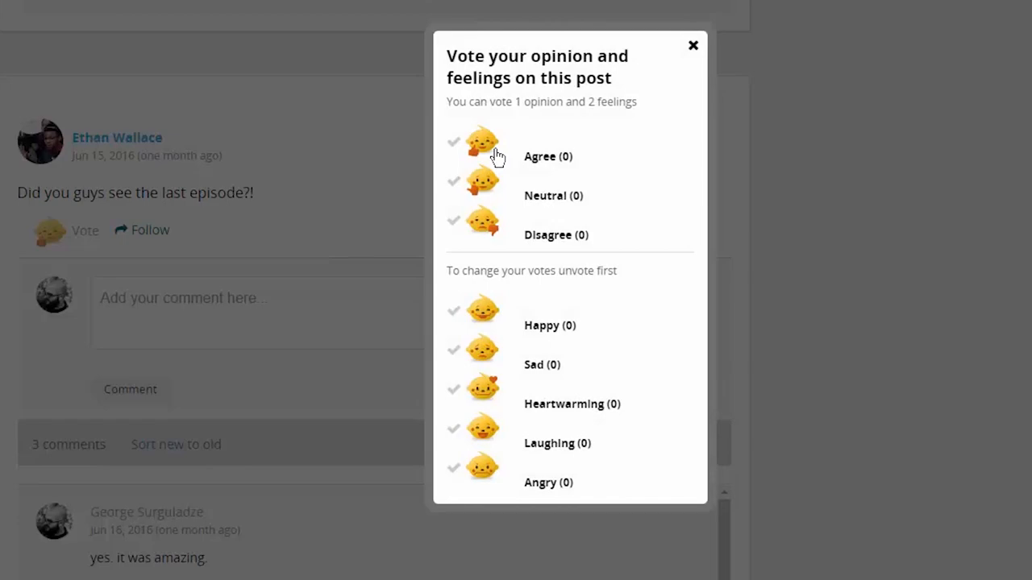
{"action": "left_click", "coordinate": [482, 142]}
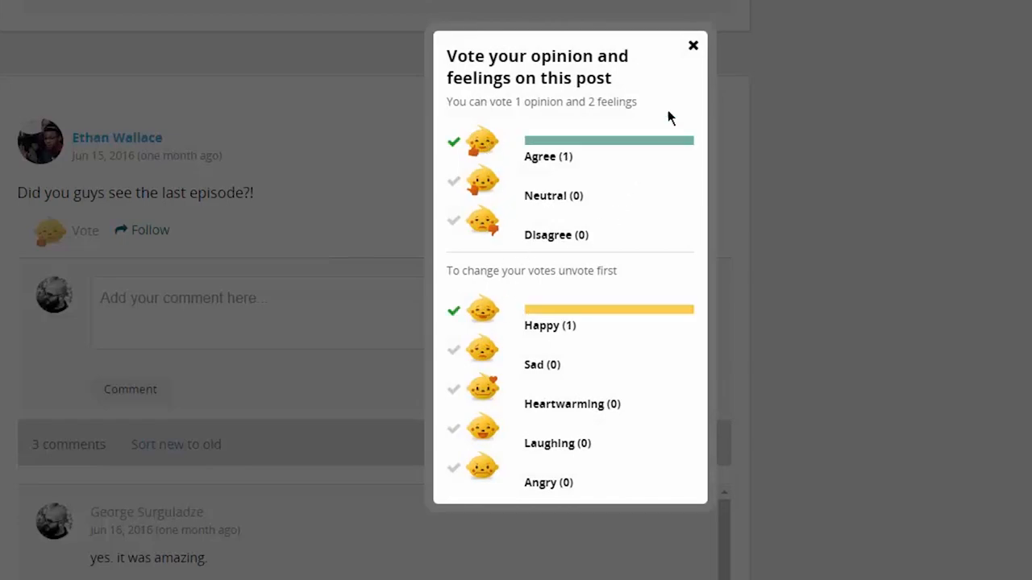
{"action": "left_click", "coordinate": [692, 45]}
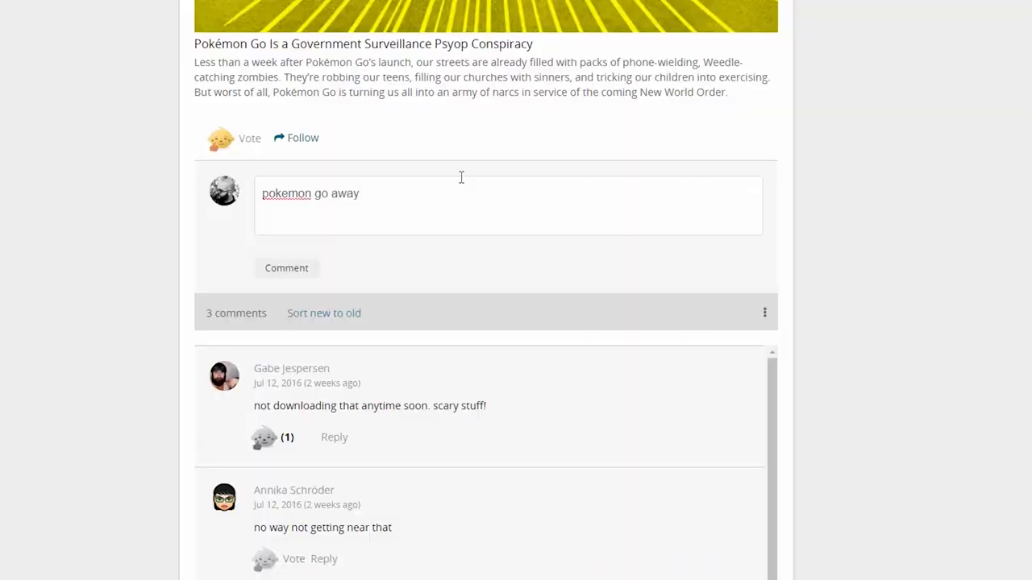
- Post a comment on the Pokémon Go post and browse the topic kingdoms to join
{"action": "left_click", "coordinate": [287, 268]}
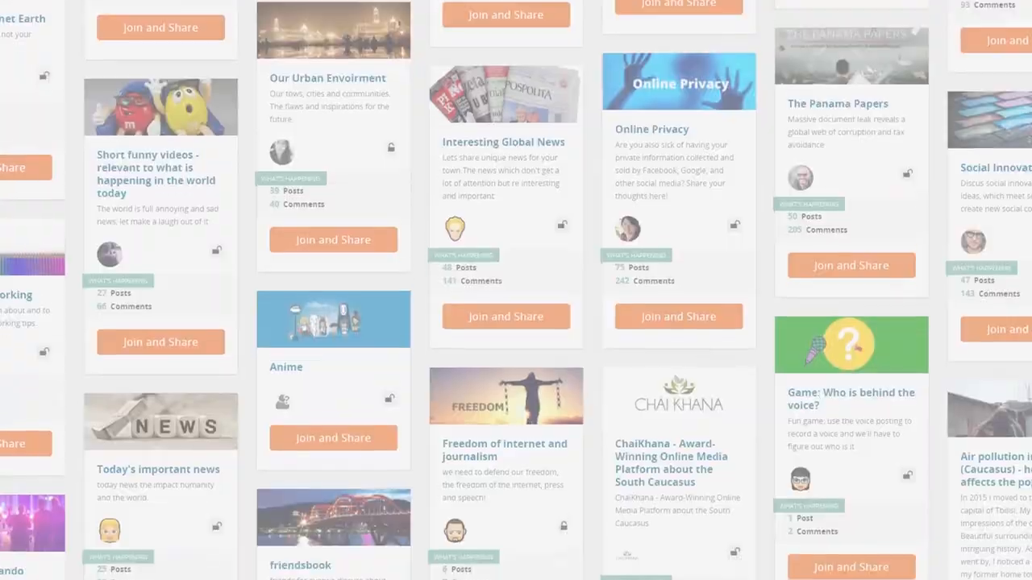
{"action": "scroll", "scroll_direction": "down", "scroll_amount": 3}
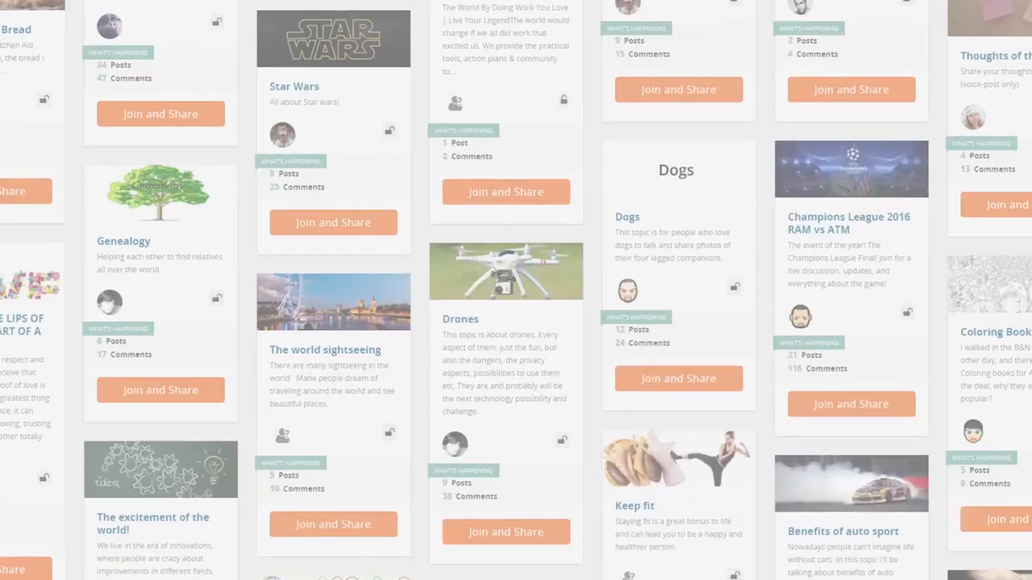
{"action": "scroll", "scroll_direction": "down", "scroll_amount": 3}
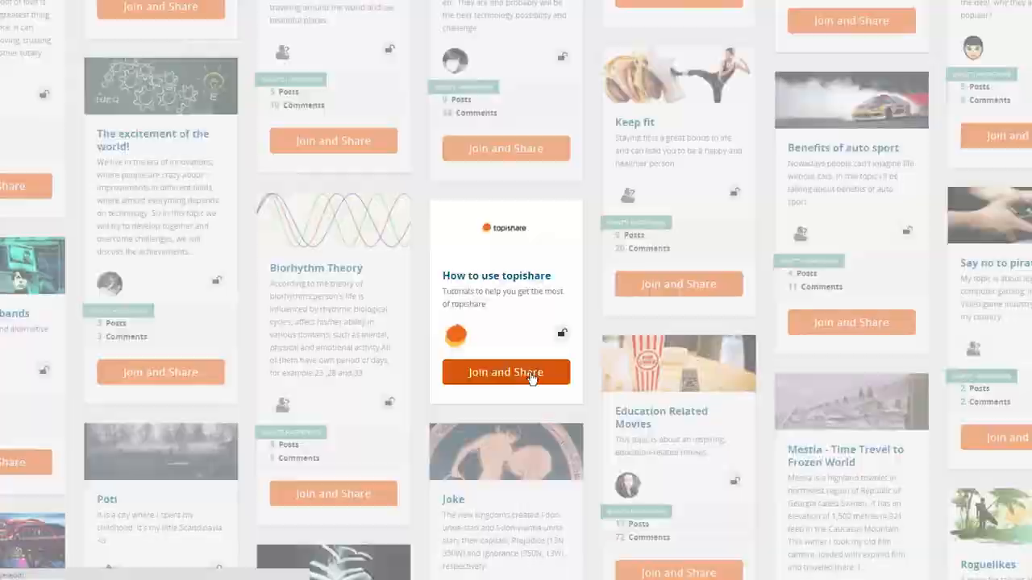